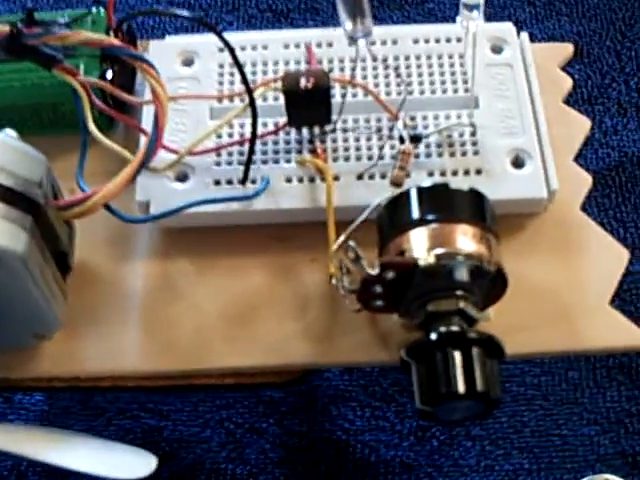
mouse_move(320, 240)
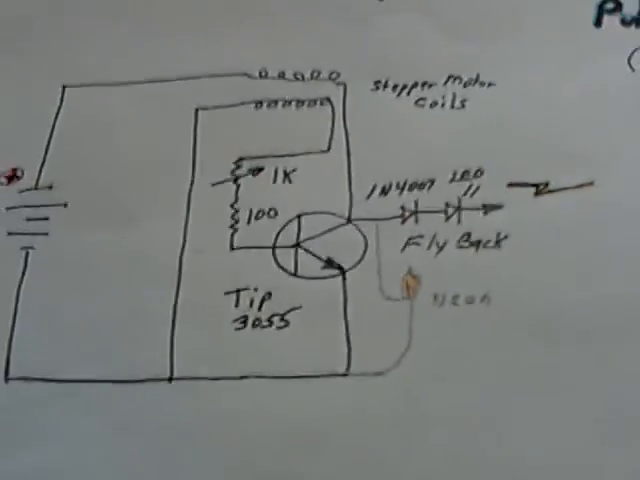